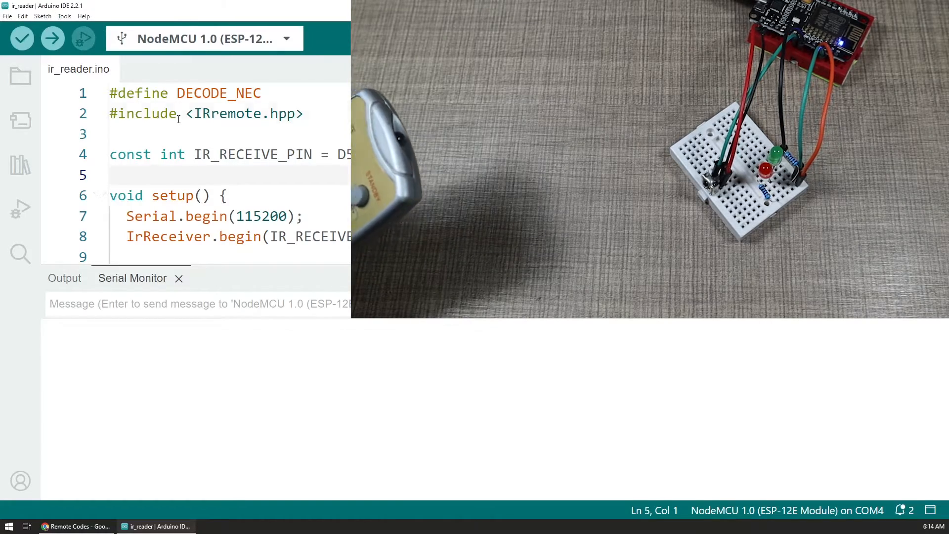
Step: Review the Serial Monitor's decoded NEC button codes and select the newly received raw code
scroll("down", 3)
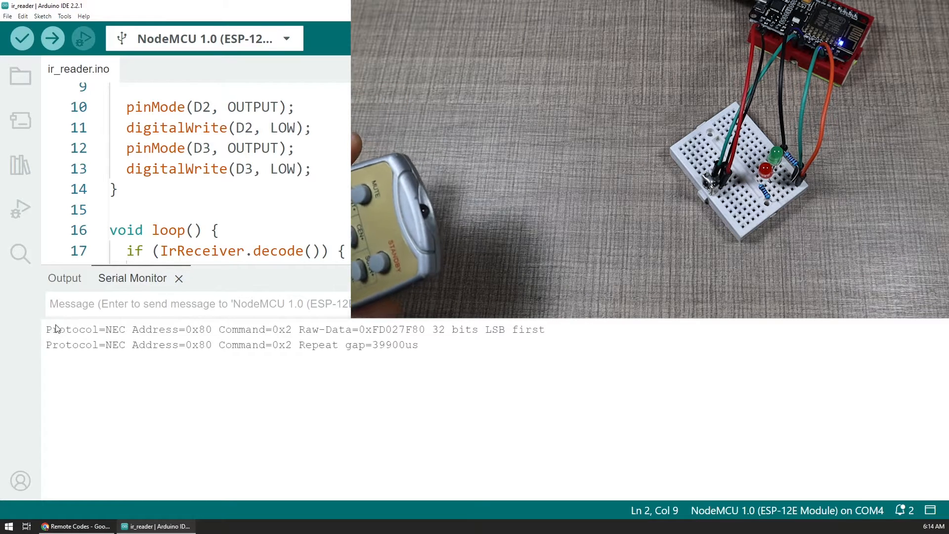
double_click(84, 328)
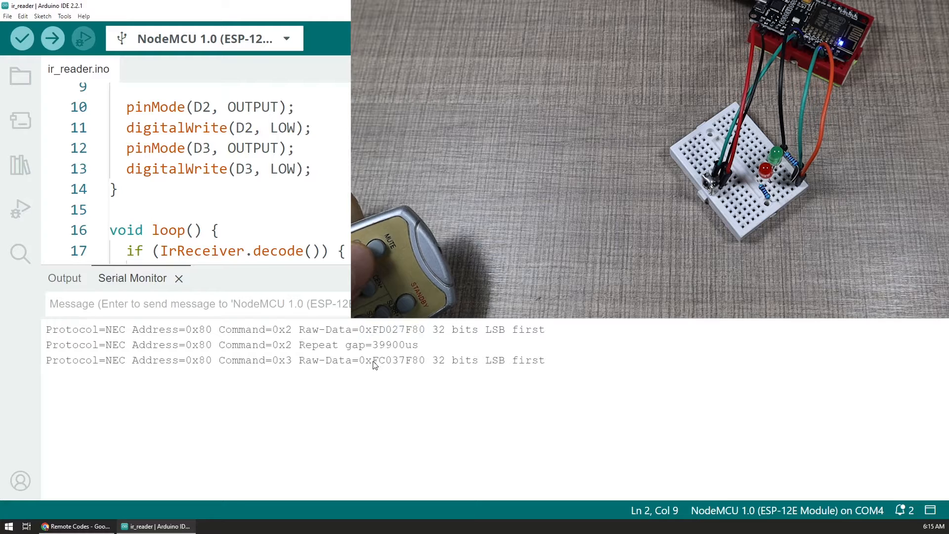
double_click(390, 361)
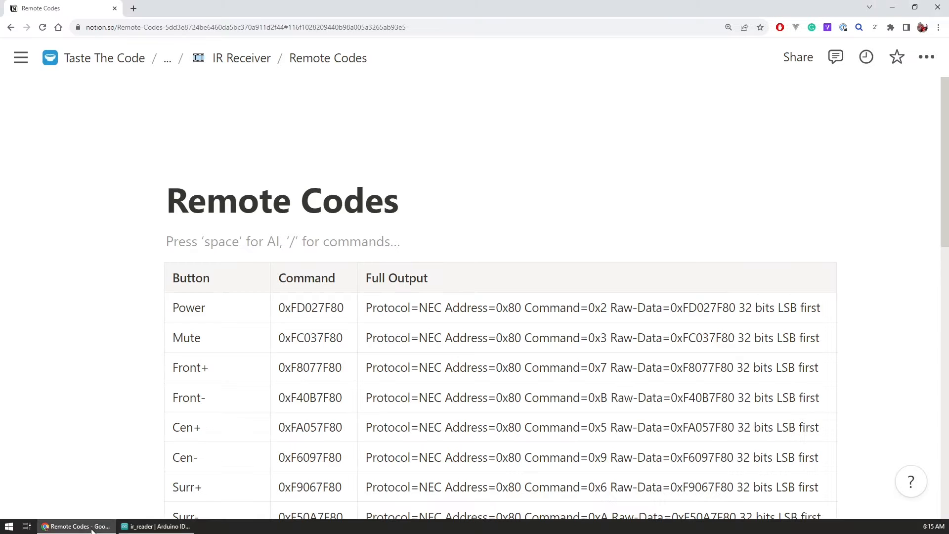
scroll("down", 3)
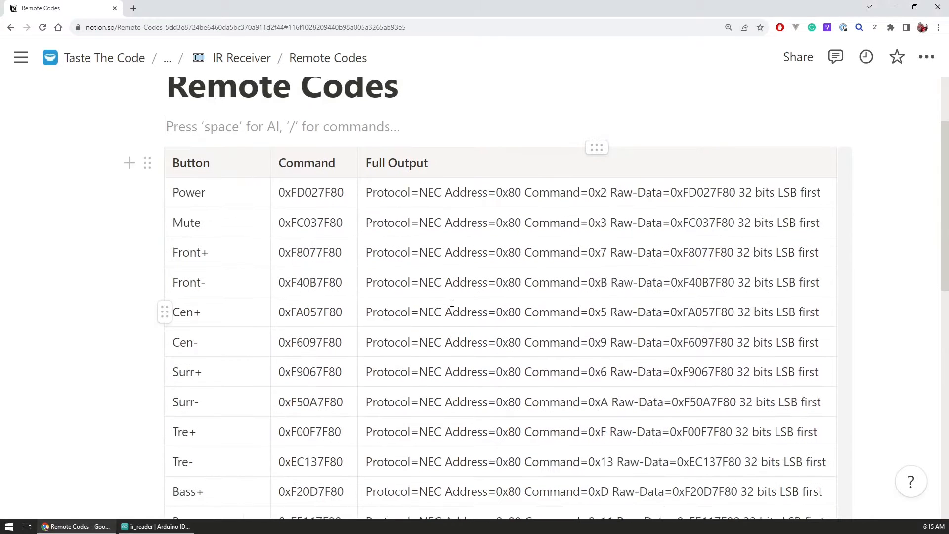
scroll("down", 3)
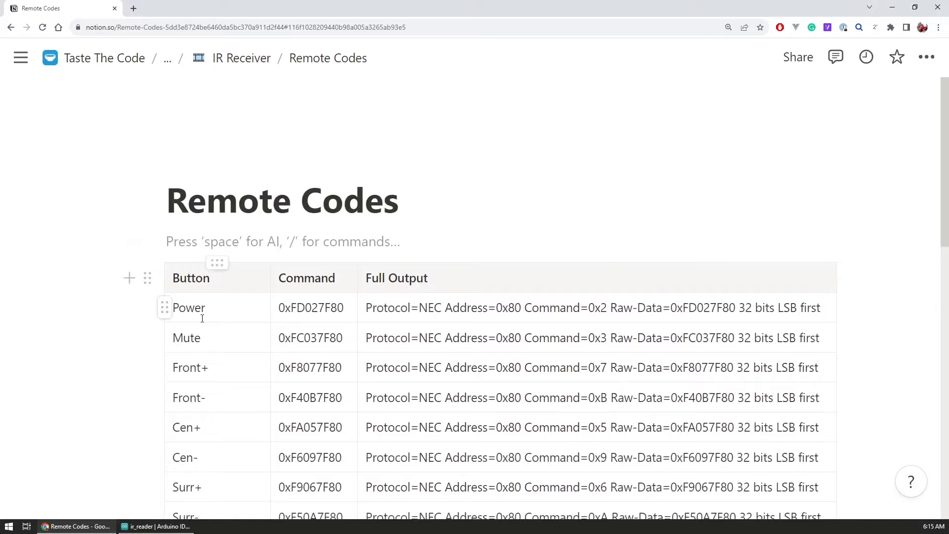
scroll("down", 3)
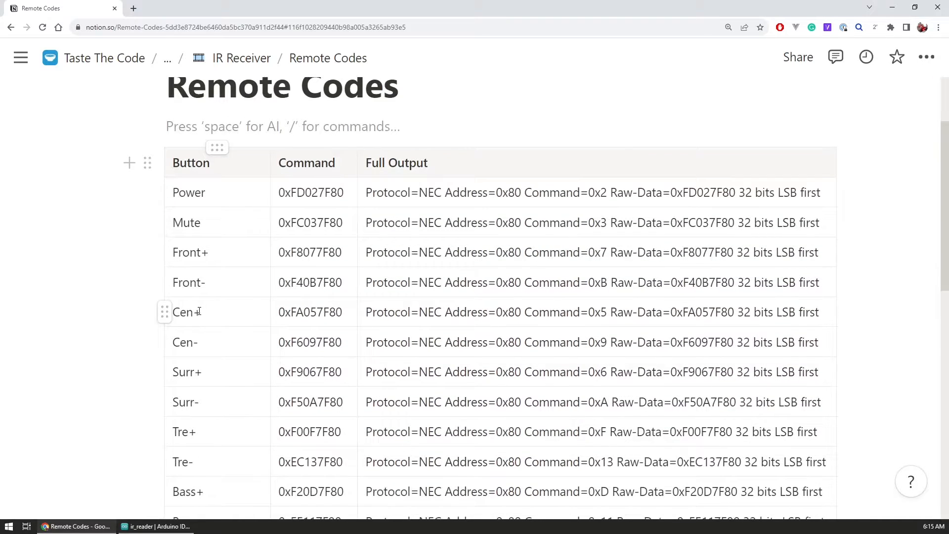
scroll("down", 3)
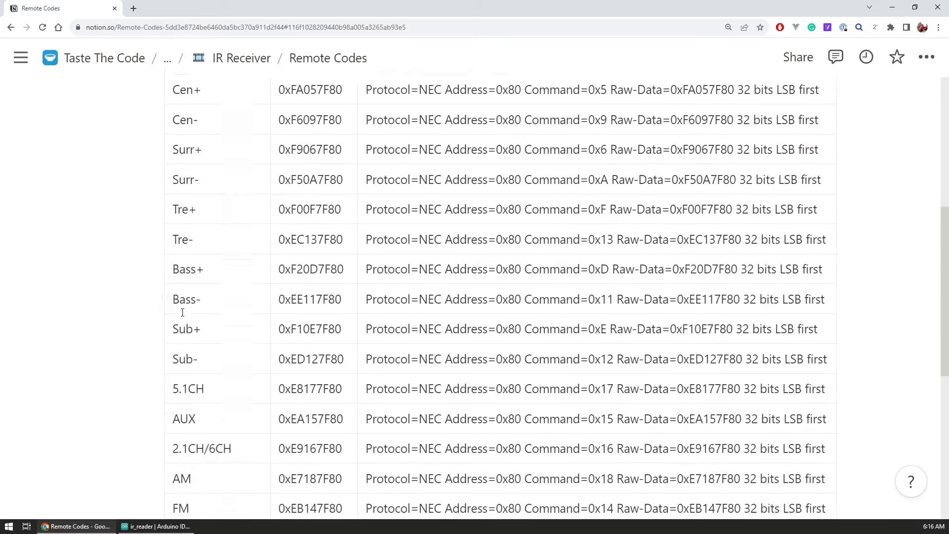
scroll("down", 3)
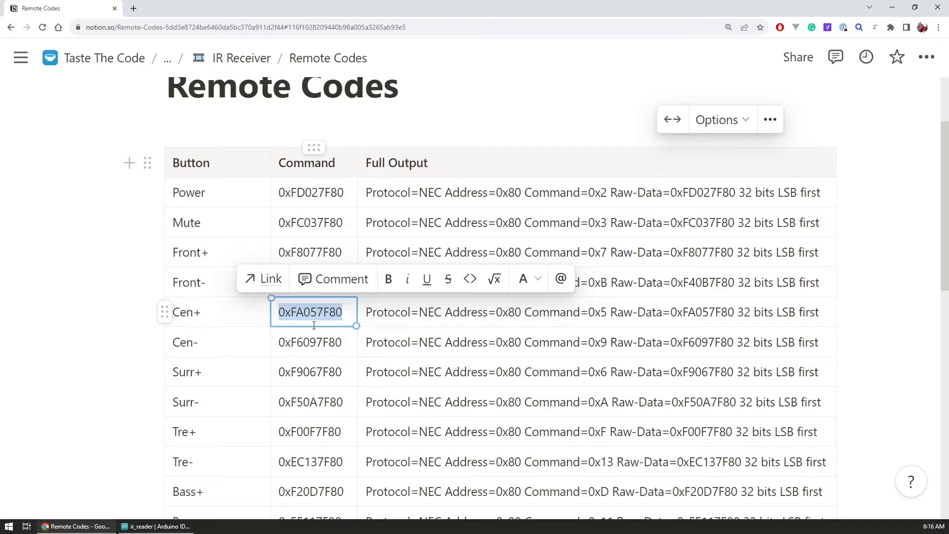
mouse_move(280, 390)
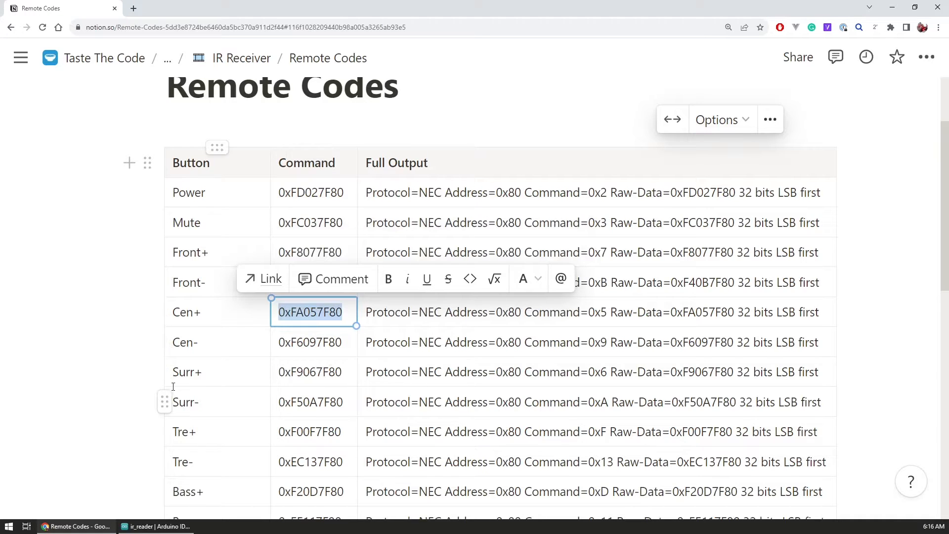
left_click(143, 337)
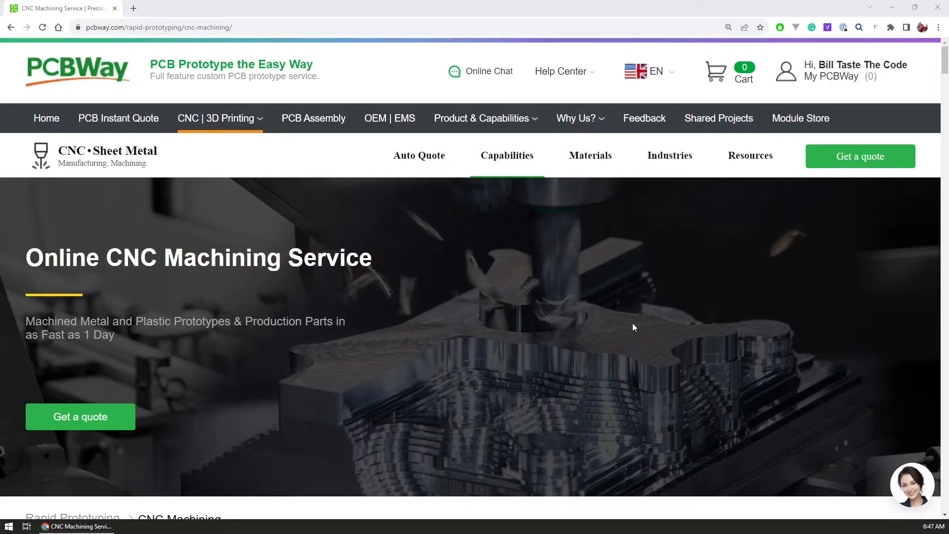
Step: Scroll the PCBWay CNC machining page past the industries section to the customer reviews
scroll("down", 3)
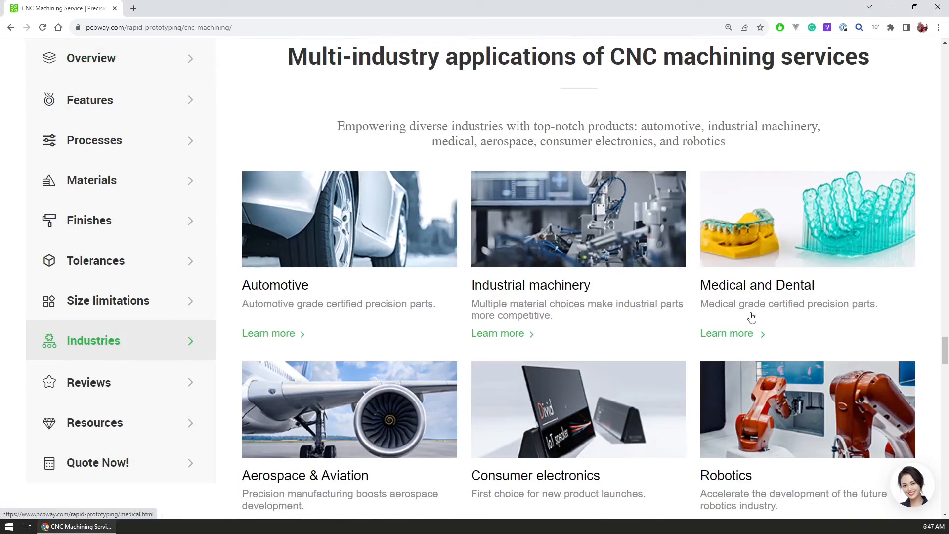
mouse_move(840, 323)
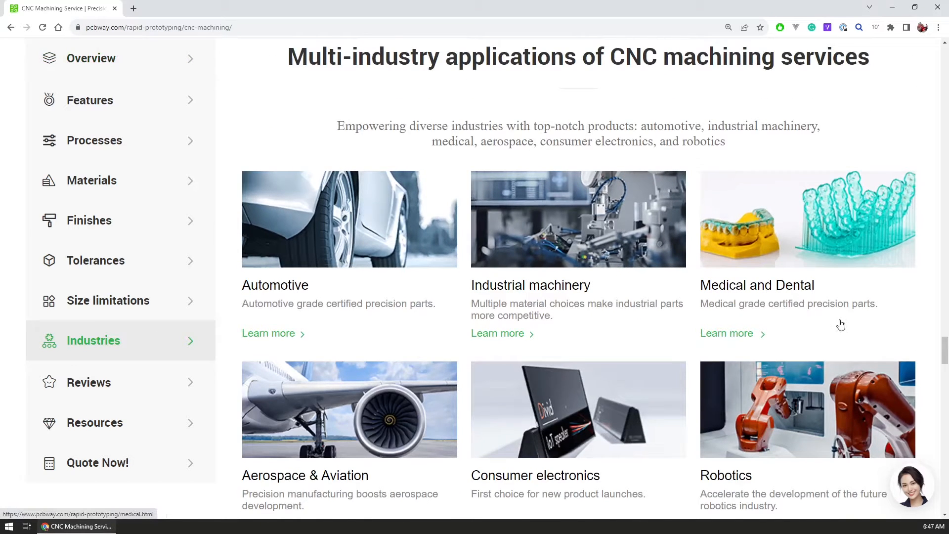
scroll("down", 3)
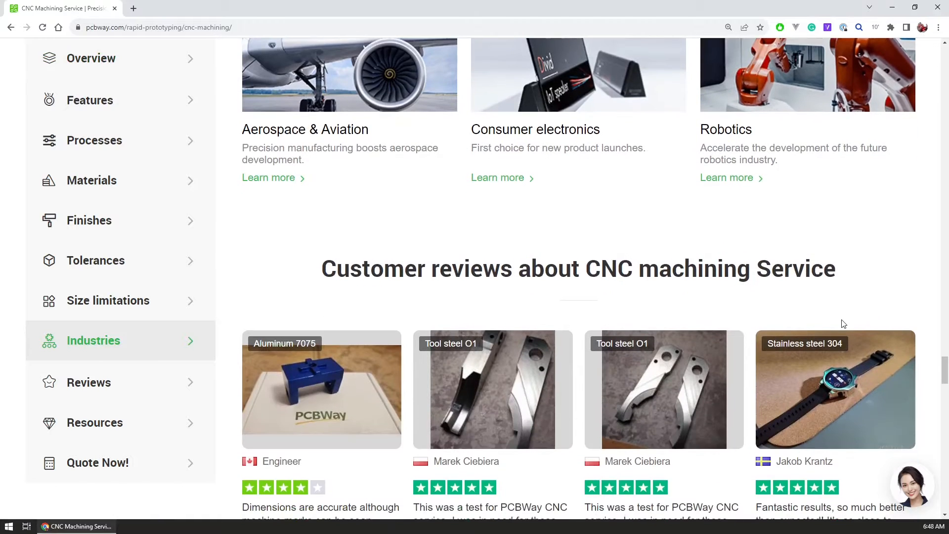
scroll("down", 3)
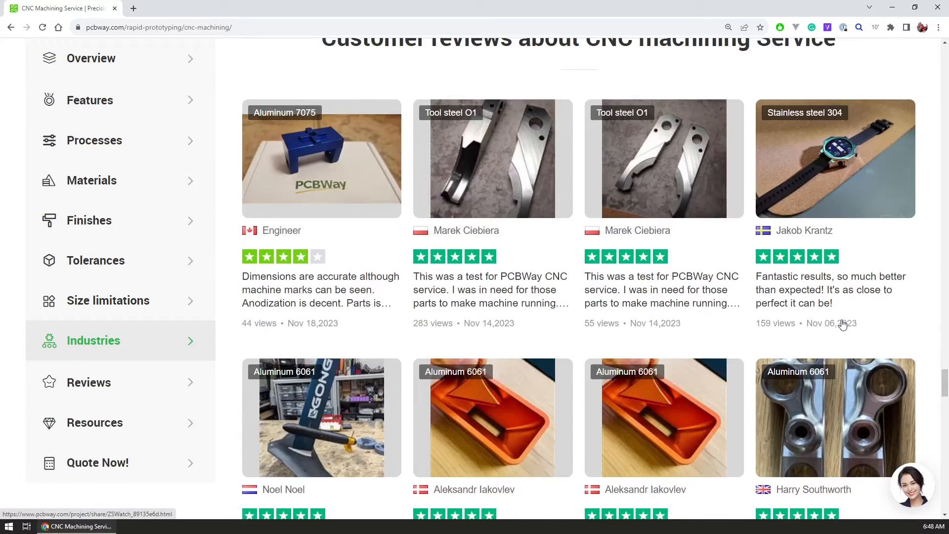
scroll("down", 3)
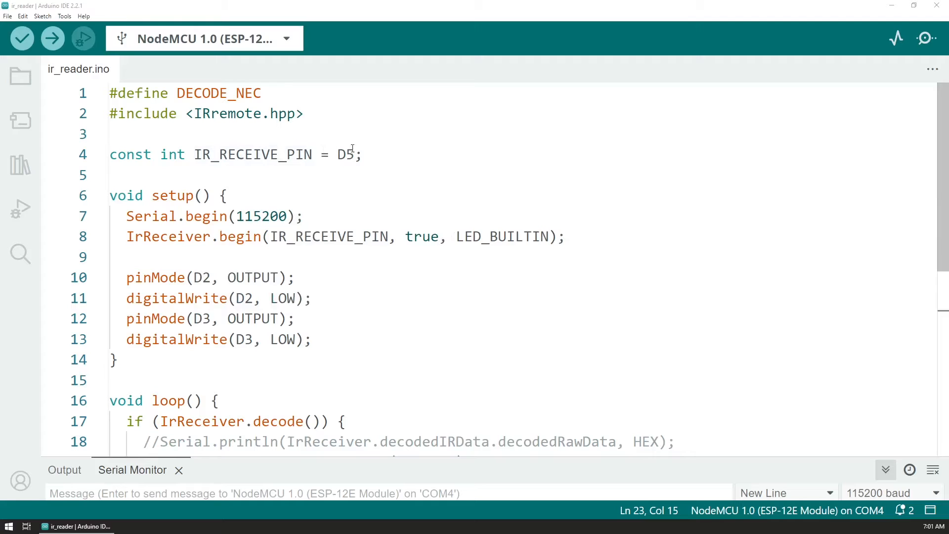
double_click(227, 113)
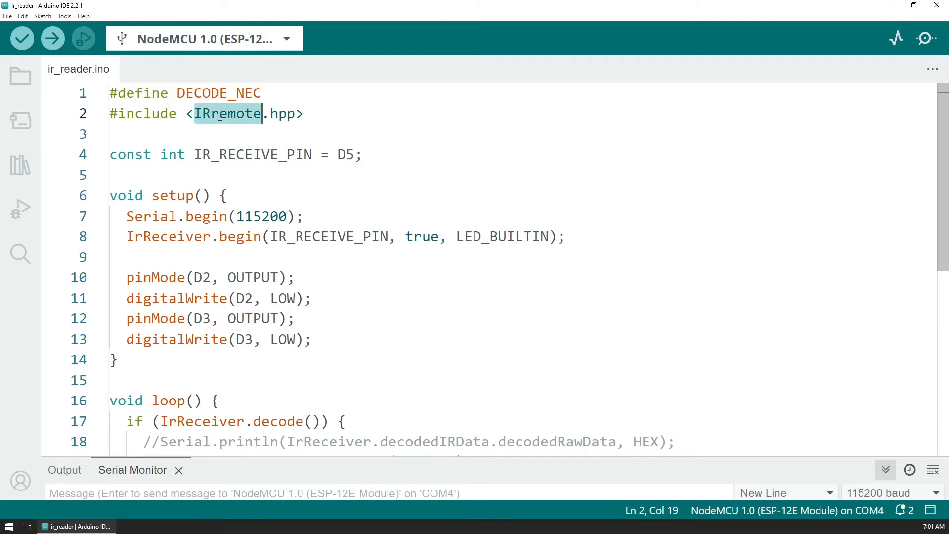
mouse_move(227, 113)
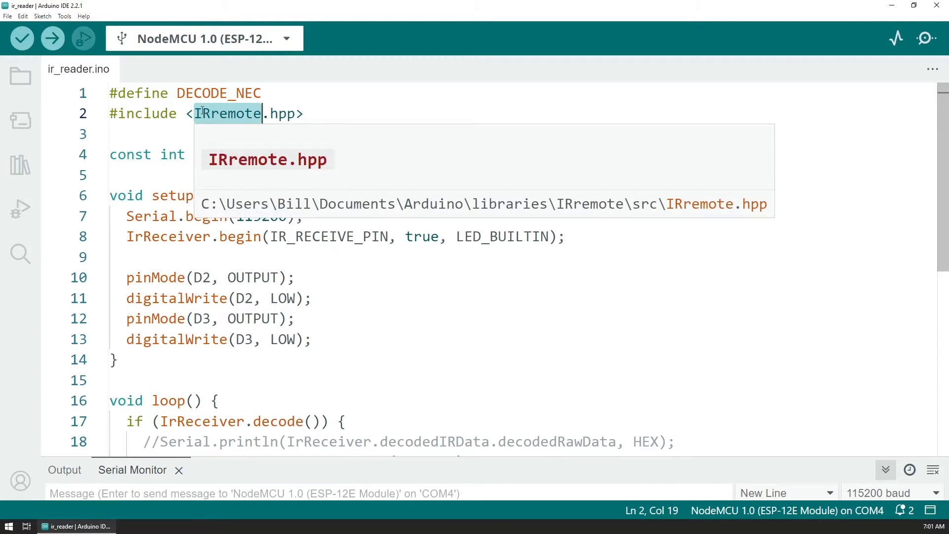
mouse_move(219, 92)
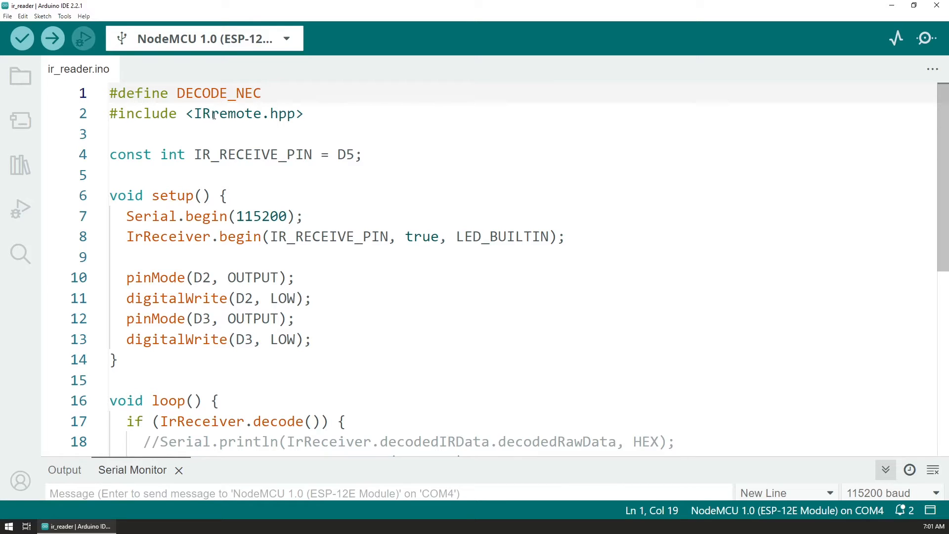
mouse_move(392, 110)
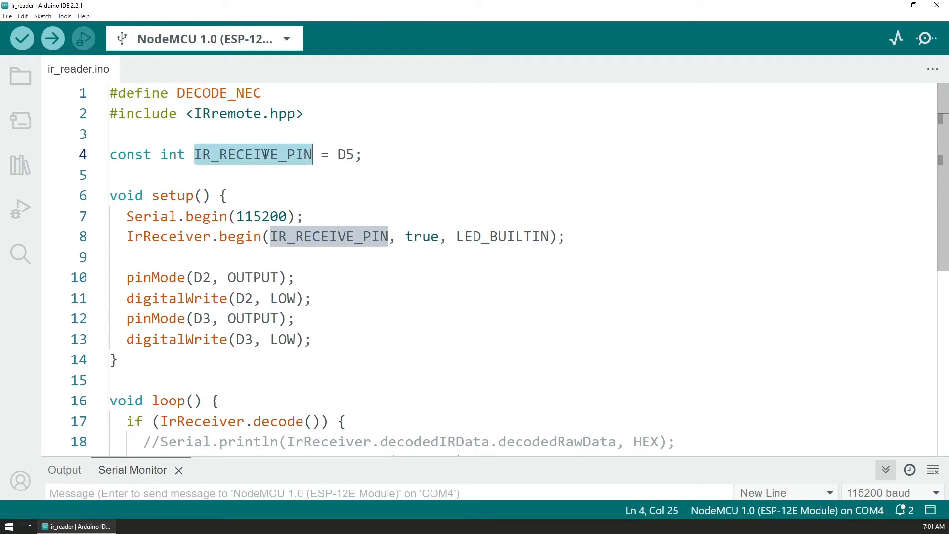
mouse_move(345, 155)
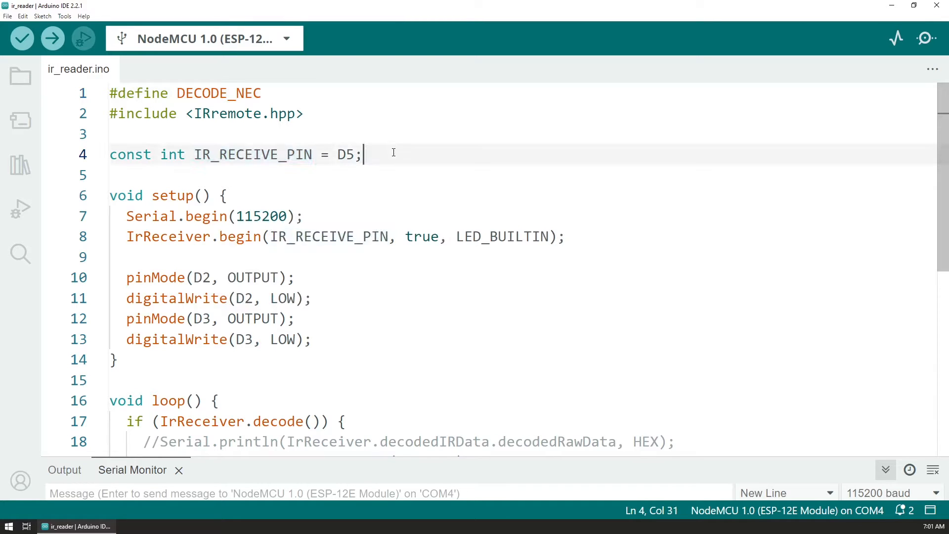
scroll("down", 3)
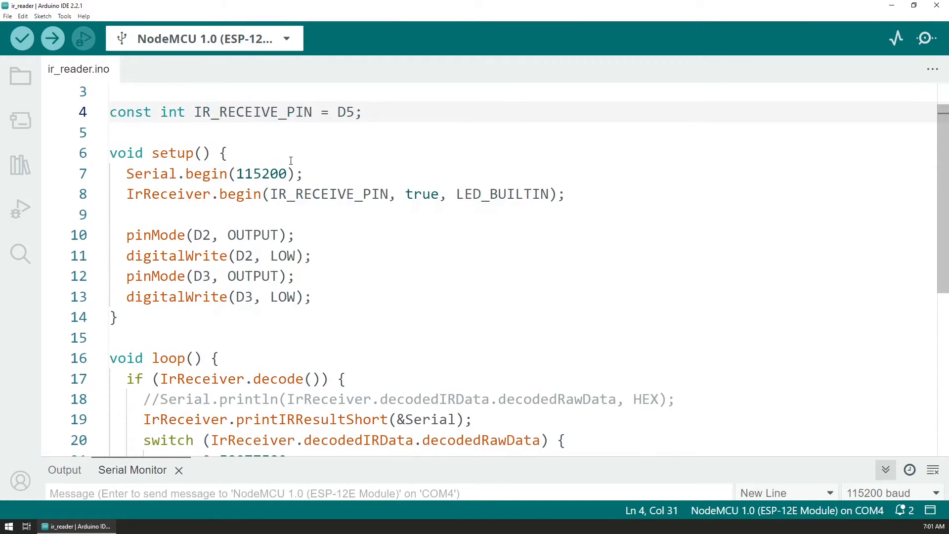
double_click(176, 174)
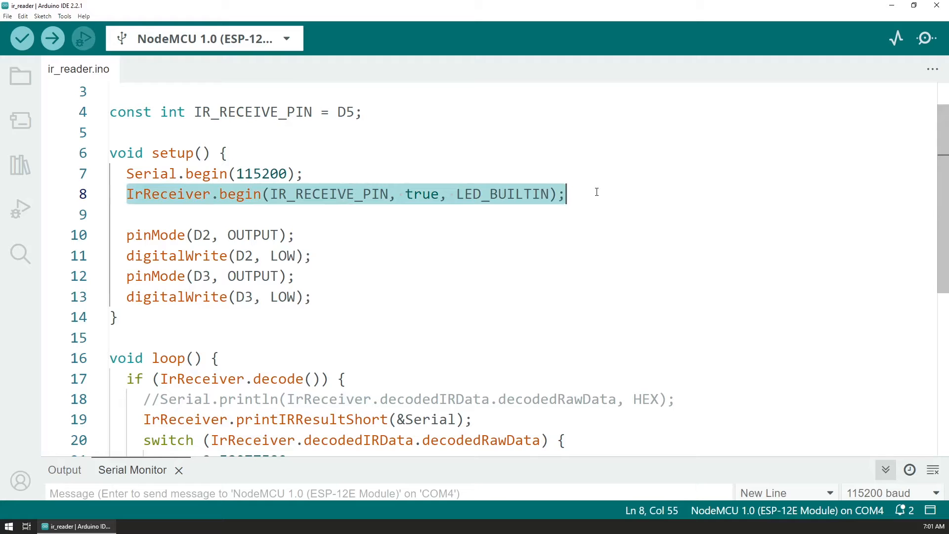
left_click(566, 193)
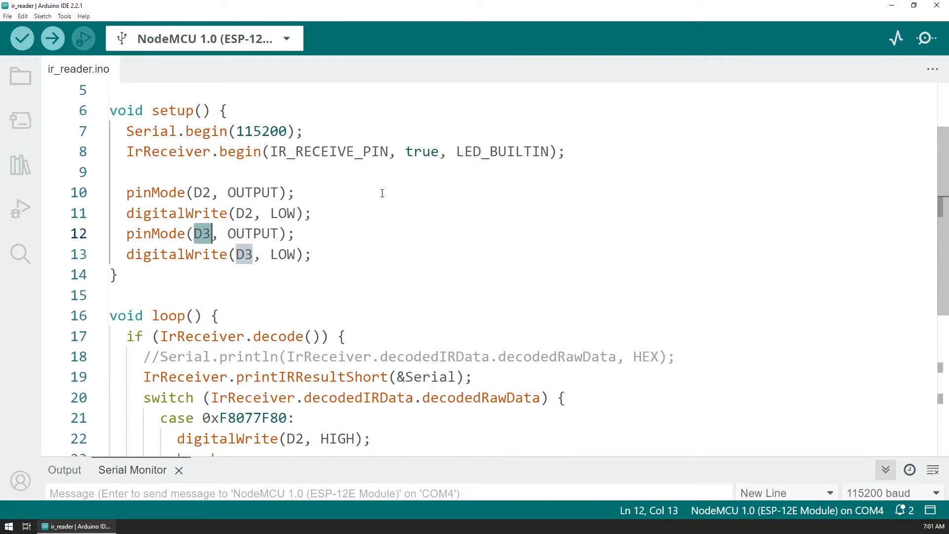
scroll("down", 3)
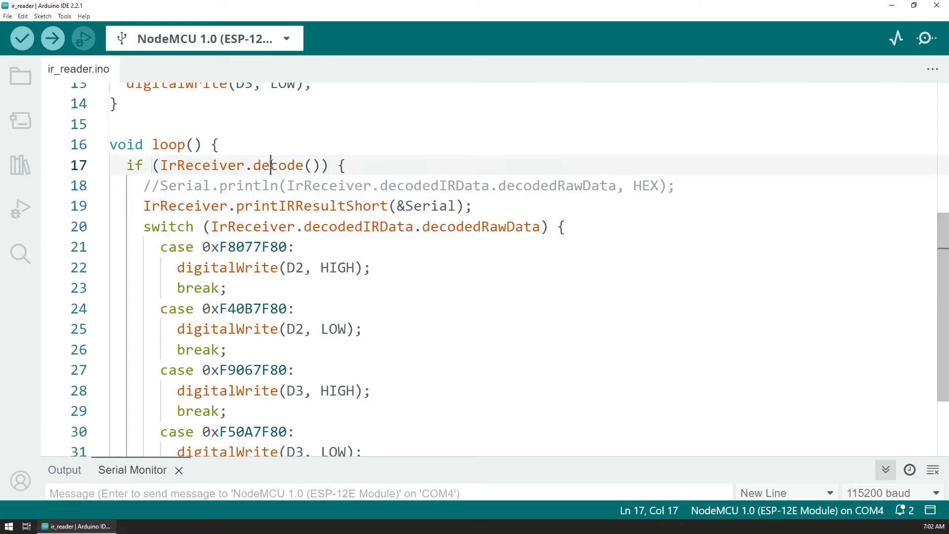
double_click(278, 165)
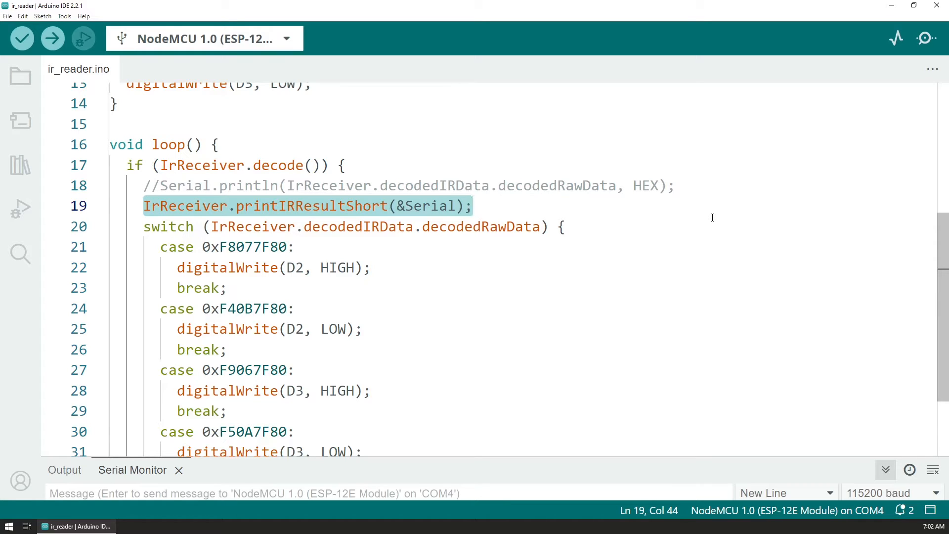
mouse_move(545, 216)
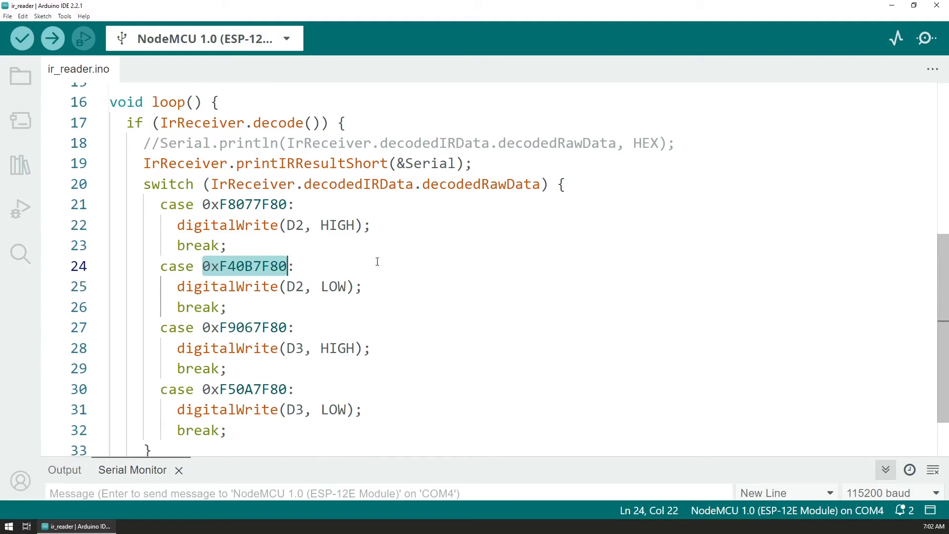
mouse_move(639, 269)
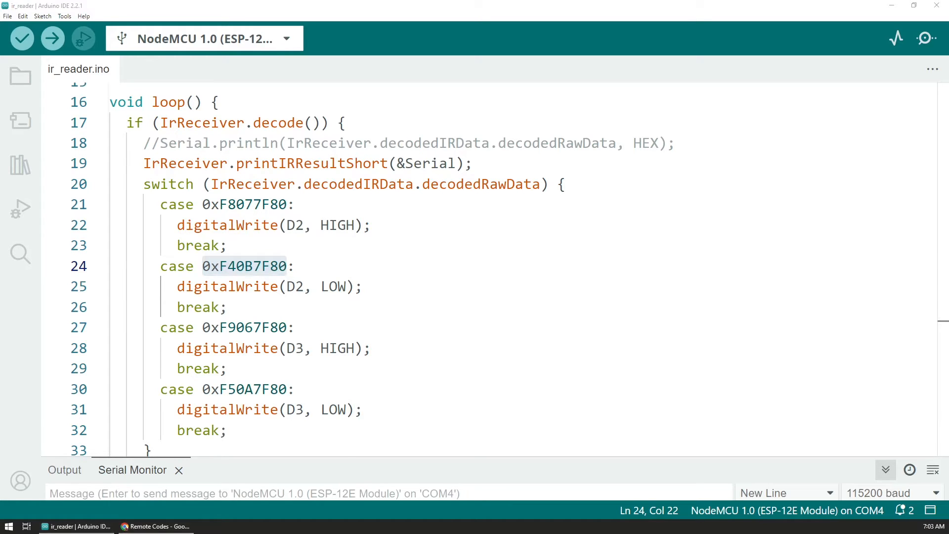
left_click(218, 245)
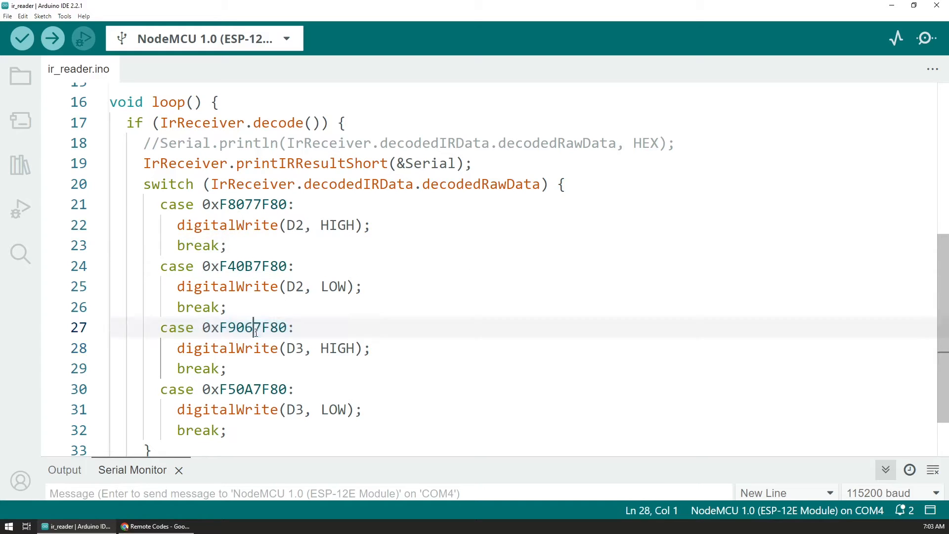
double_click(245, 327)
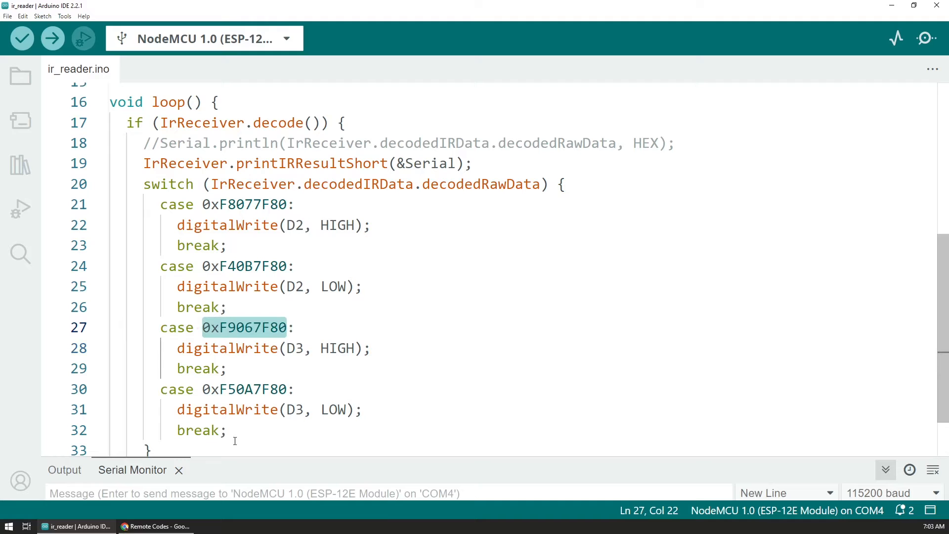
mouse_move(154, 525)
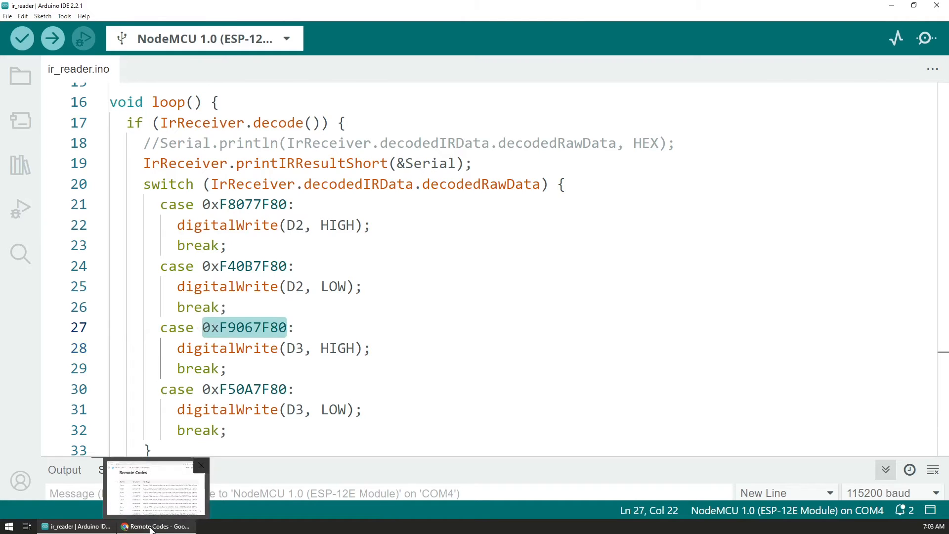
left_click(154, 525)
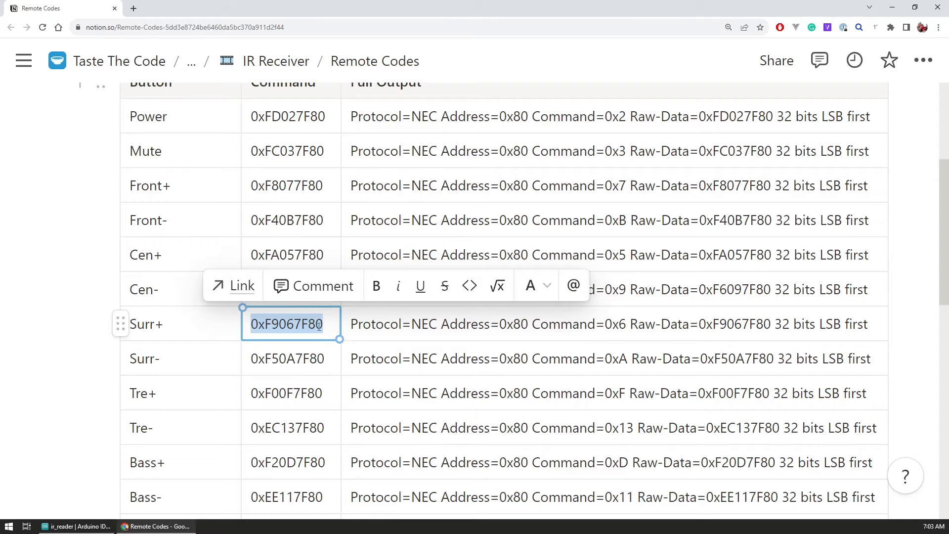
left_click(75, 526)
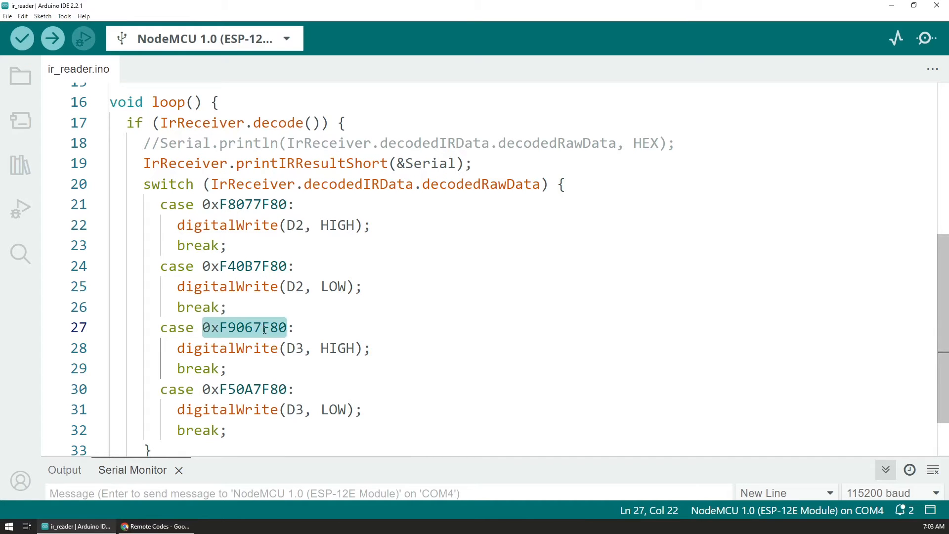
mouse_move(324, 317)
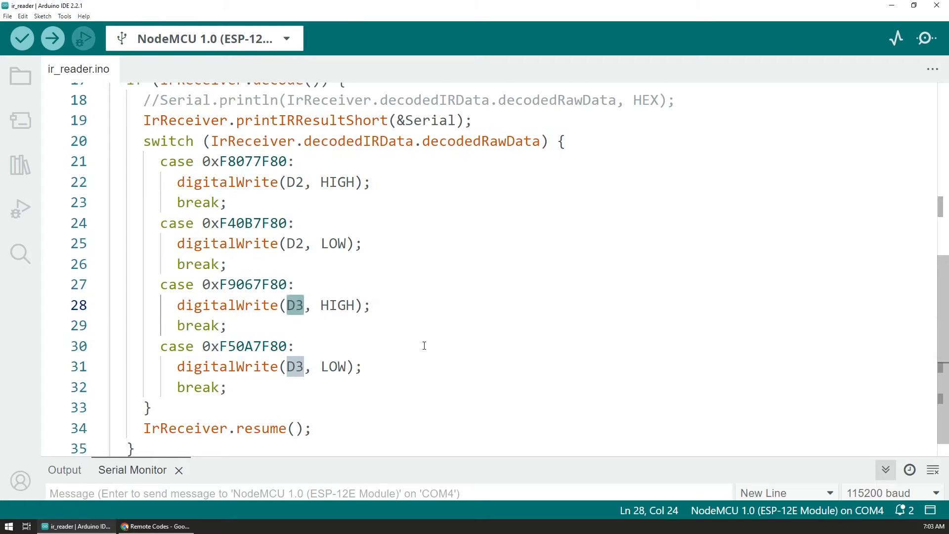
mouse_move(383, 310)
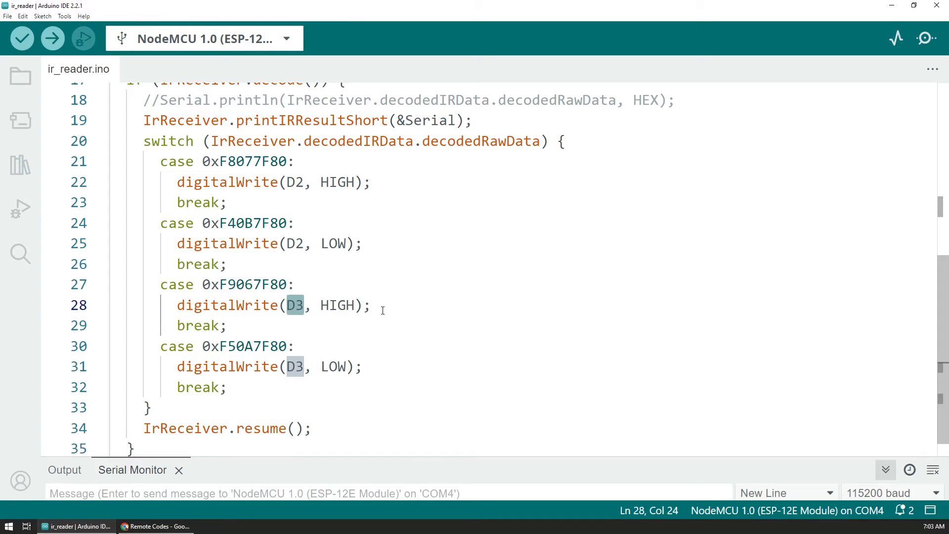
mouse_move(230, 348)
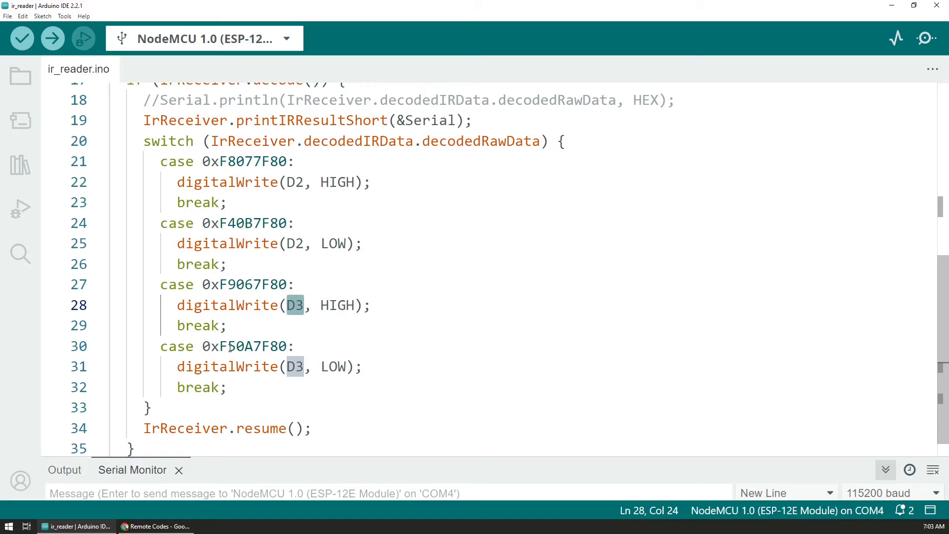
left_click(229, 346)
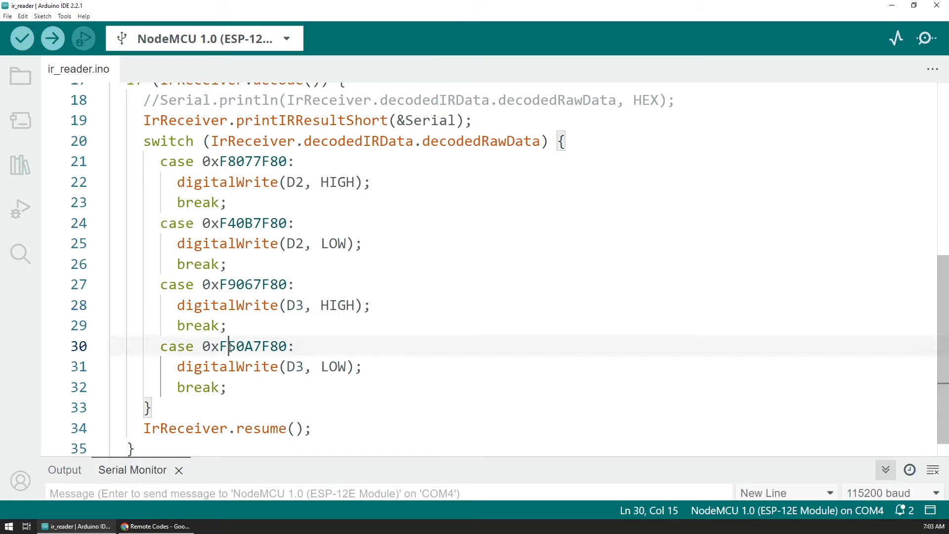
double_click(244, 346)
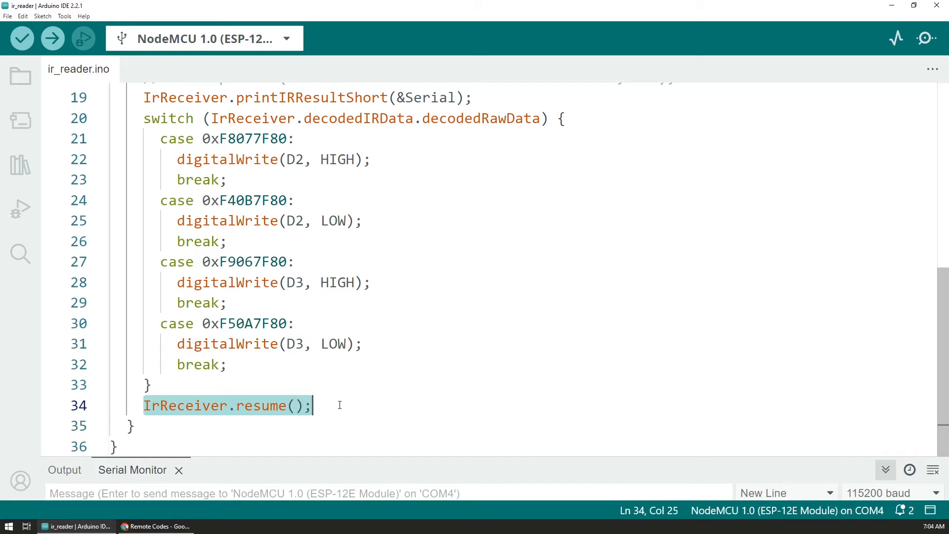
mouse_move(337, 404)
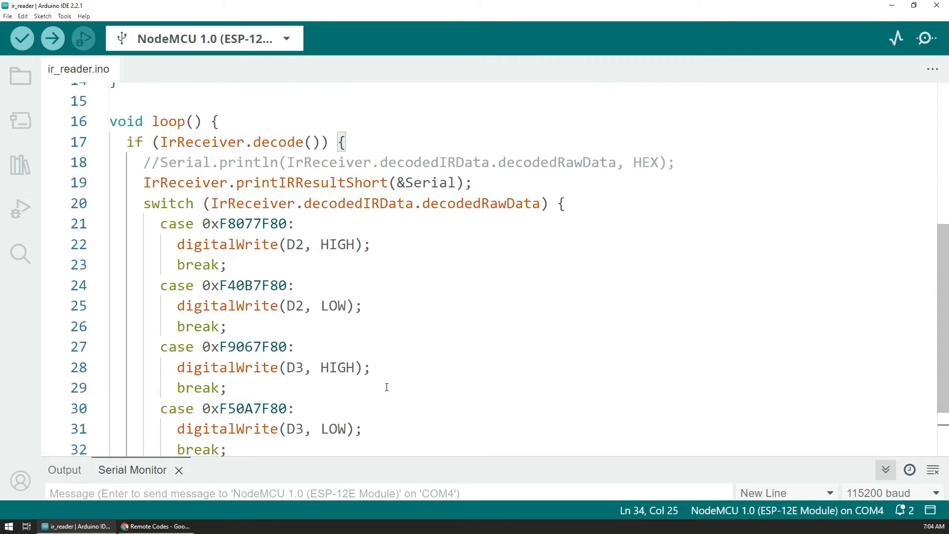
mouse_move(390, 387)
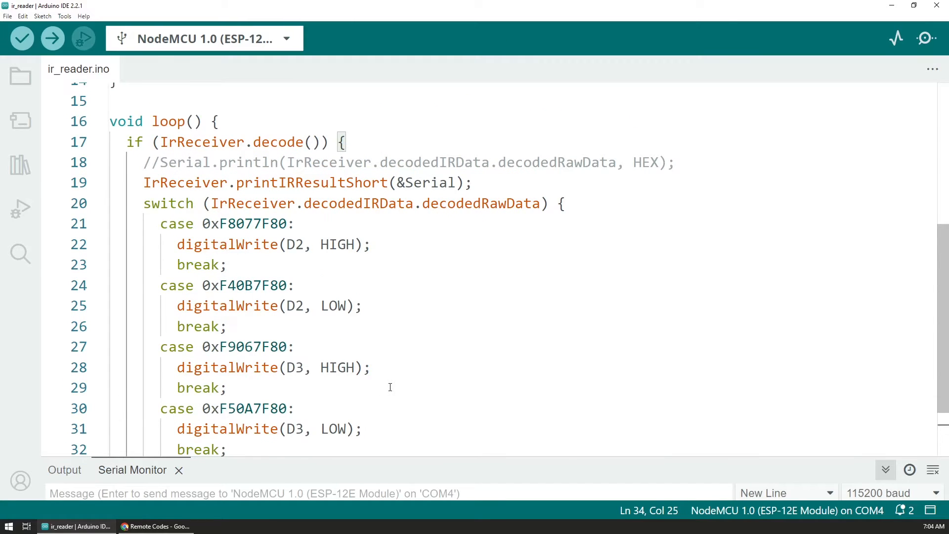
scroll("down", 3)
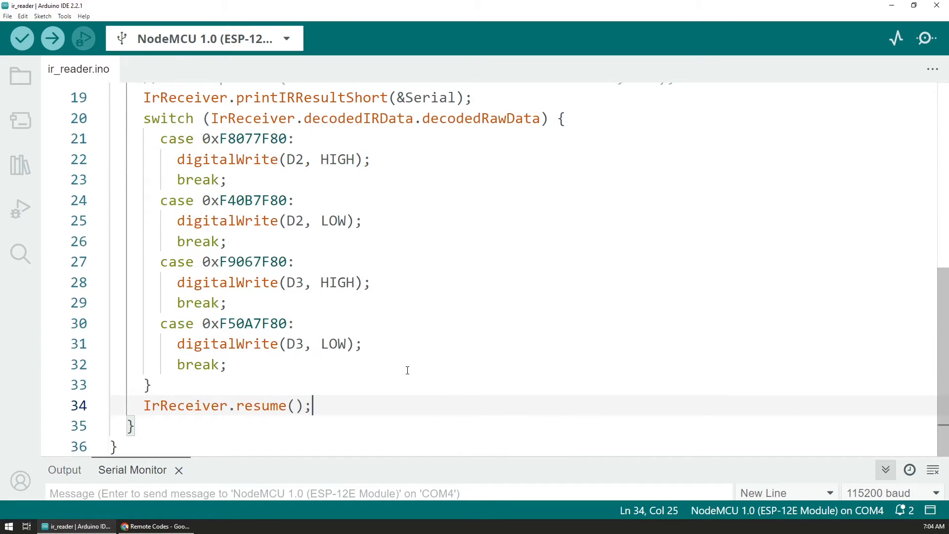
scroll("down", 3)
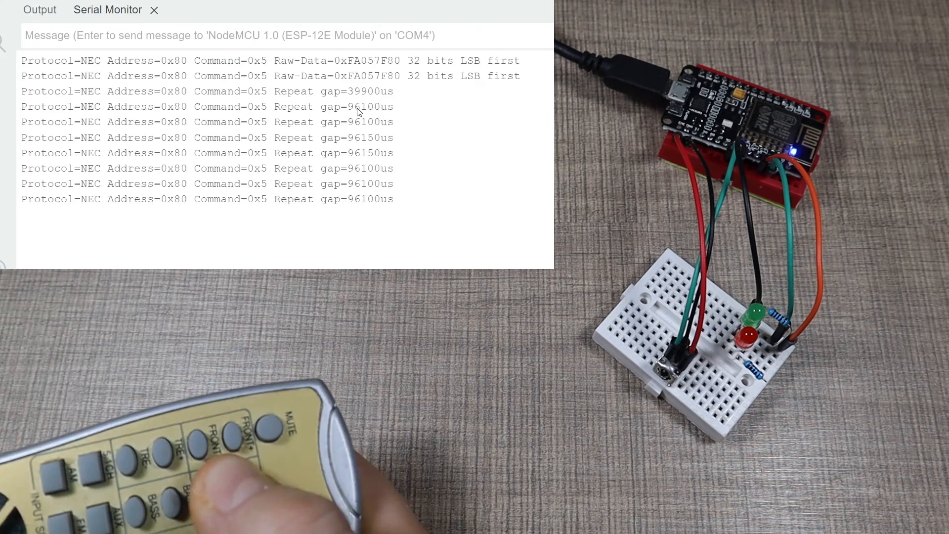
Step: Select the logged 0xFA057F80 code and highlight the NEC Repeat gap lines in the Serial Monitor
double_click(367, 76)
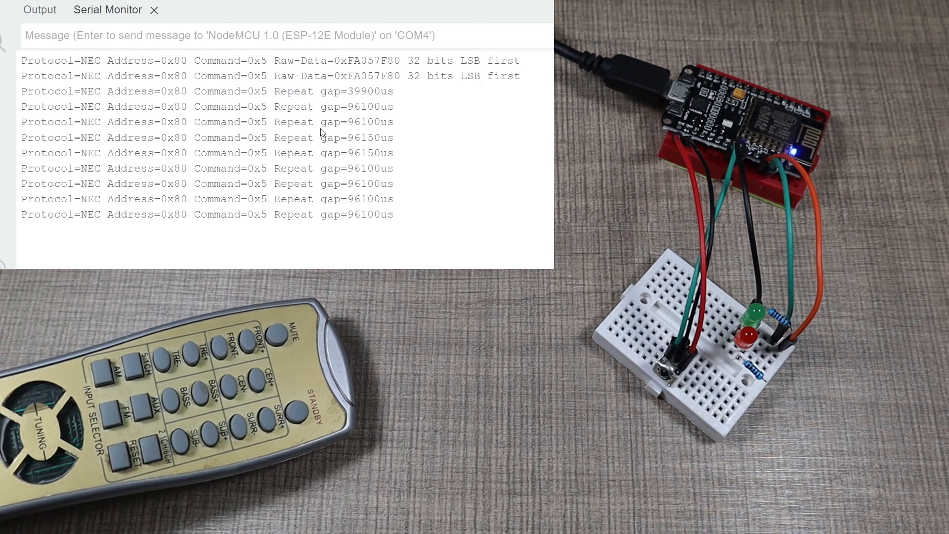
left_click_drag(288, 91, 339, 137)
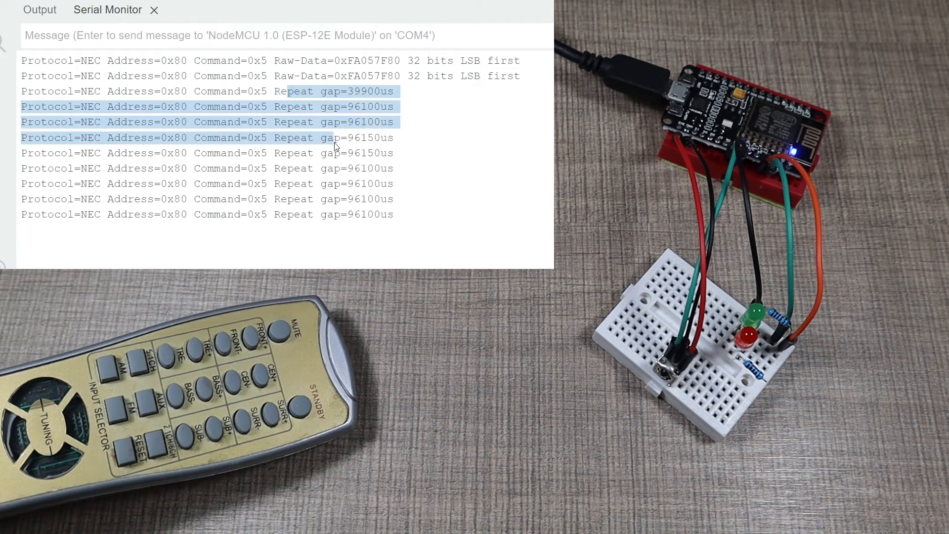